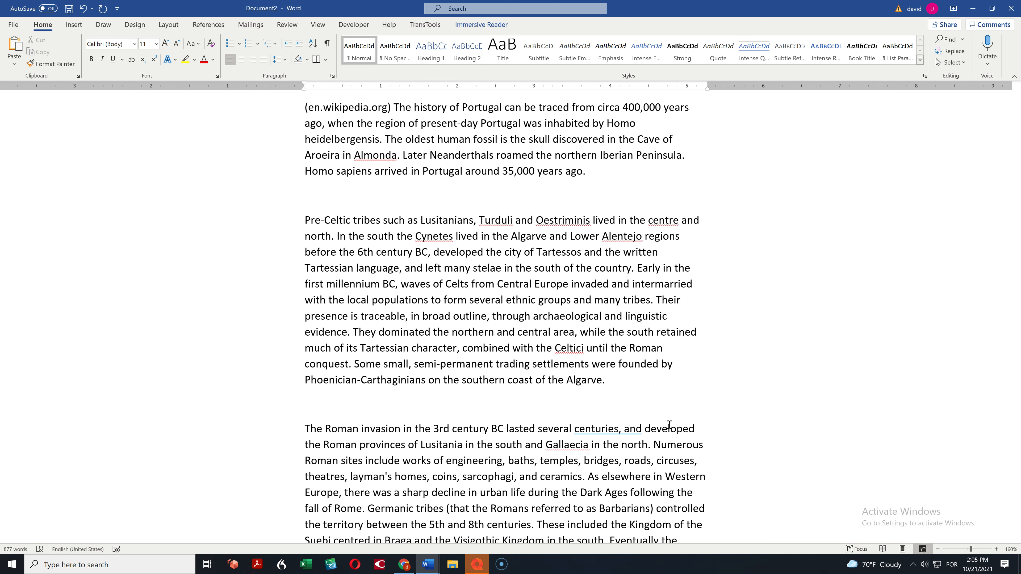
# Open the Portugal history document in Immersive Reader from the View ribbon
pyautogui.click(394, 106)
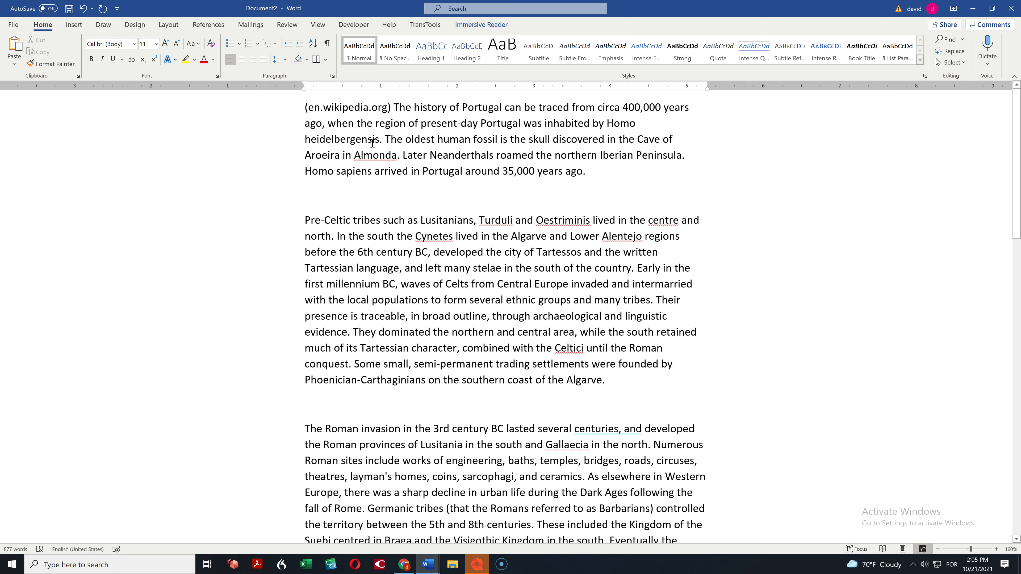
pyautogui.moveTo(318, 25)
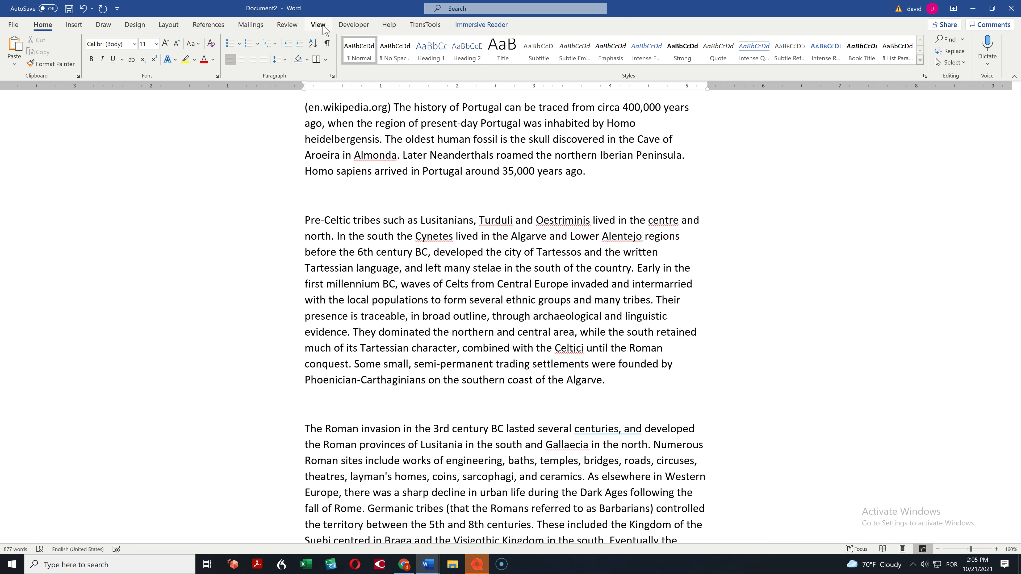
pyautogui.click(318, 25)
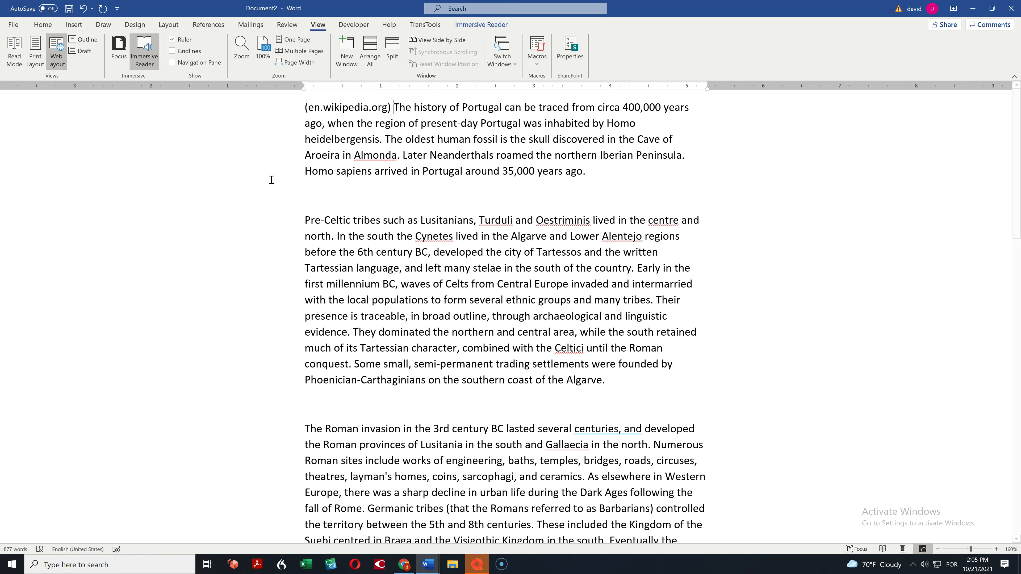
pyautogui.moveTo(119, 51)
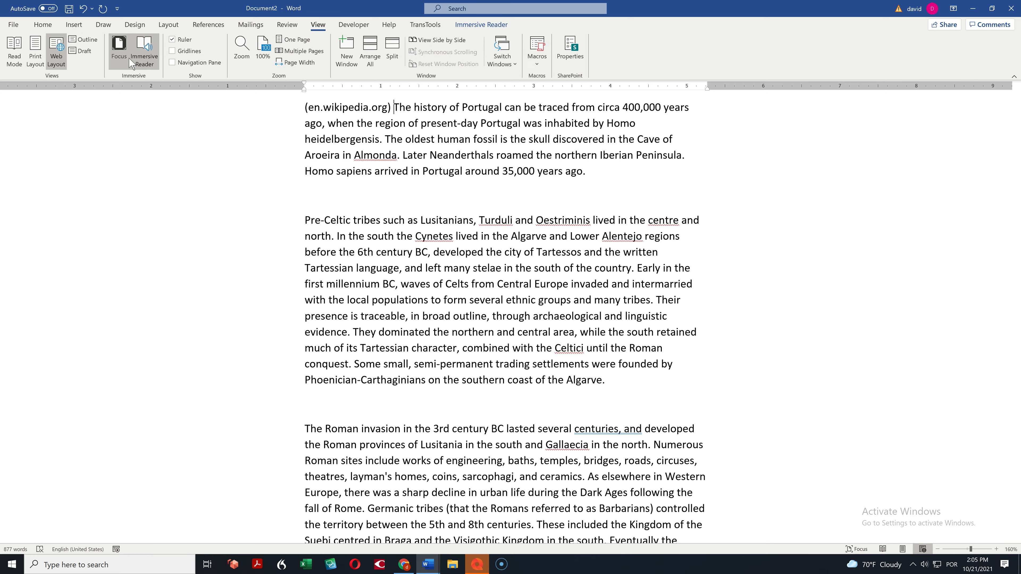
pyautogui.moveTo(144, 53)
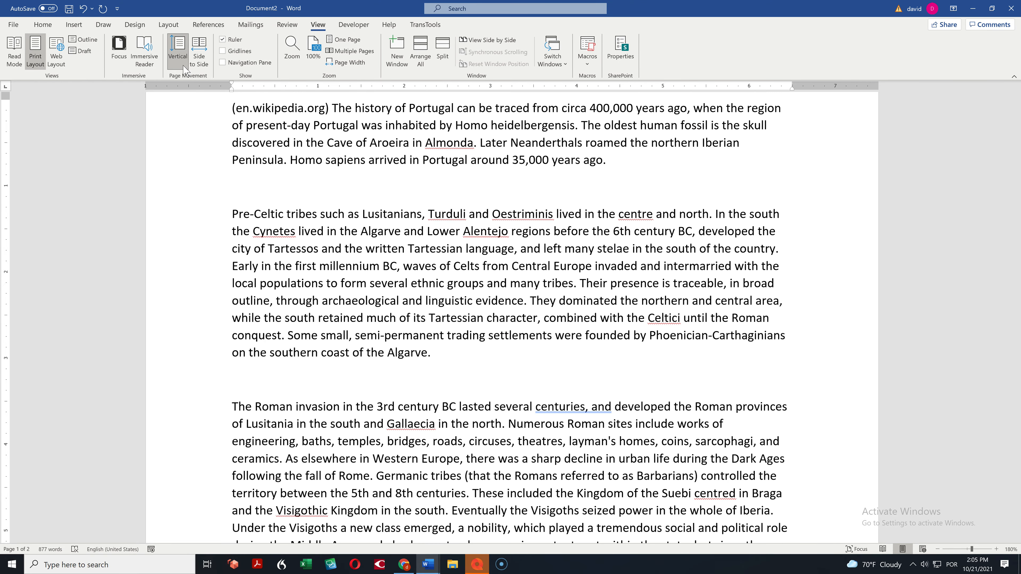
pyautogui.moveTo(144, 52)
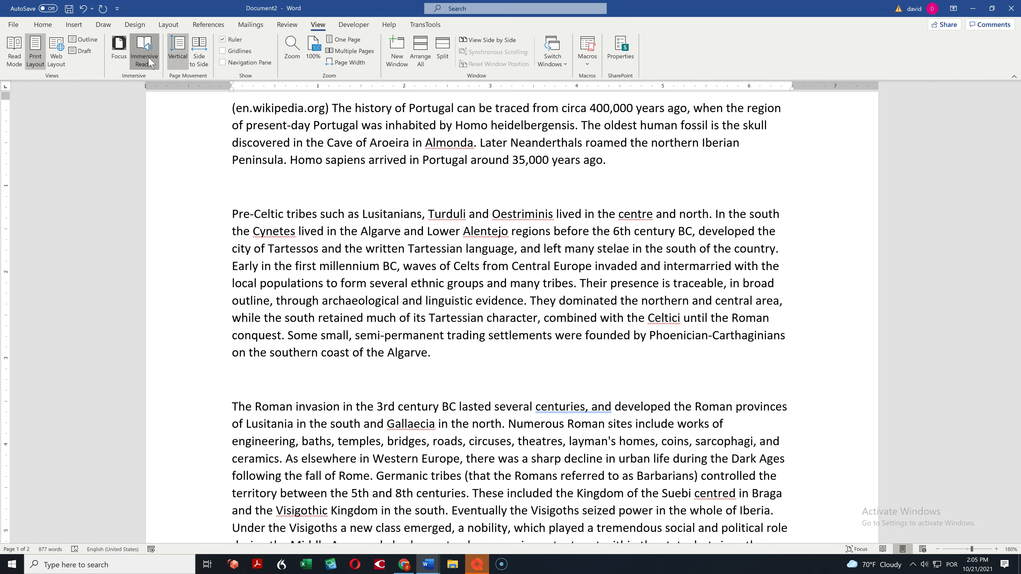
pyautogui.click(145, 50)
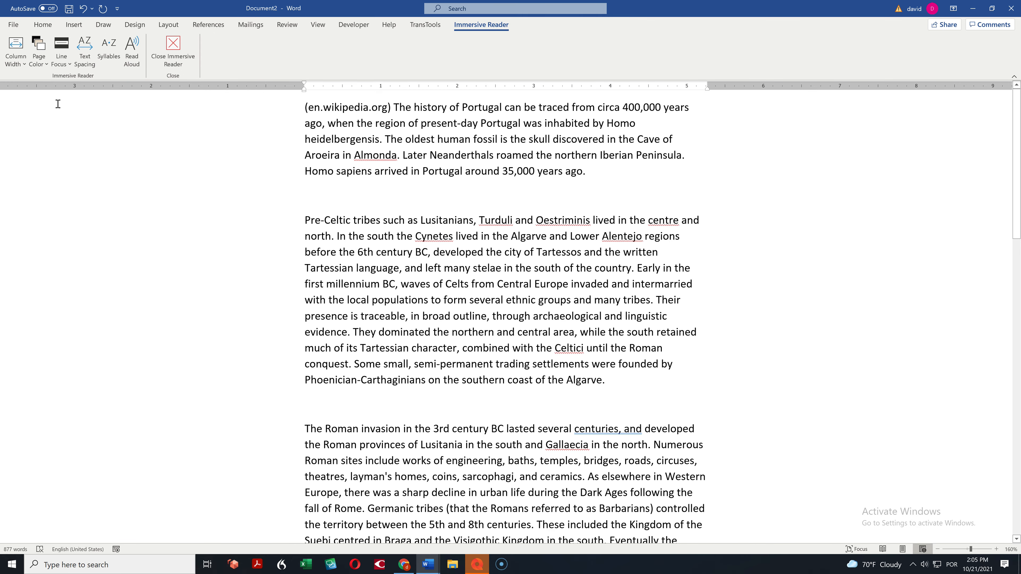
pyautogui.click(394, 107)
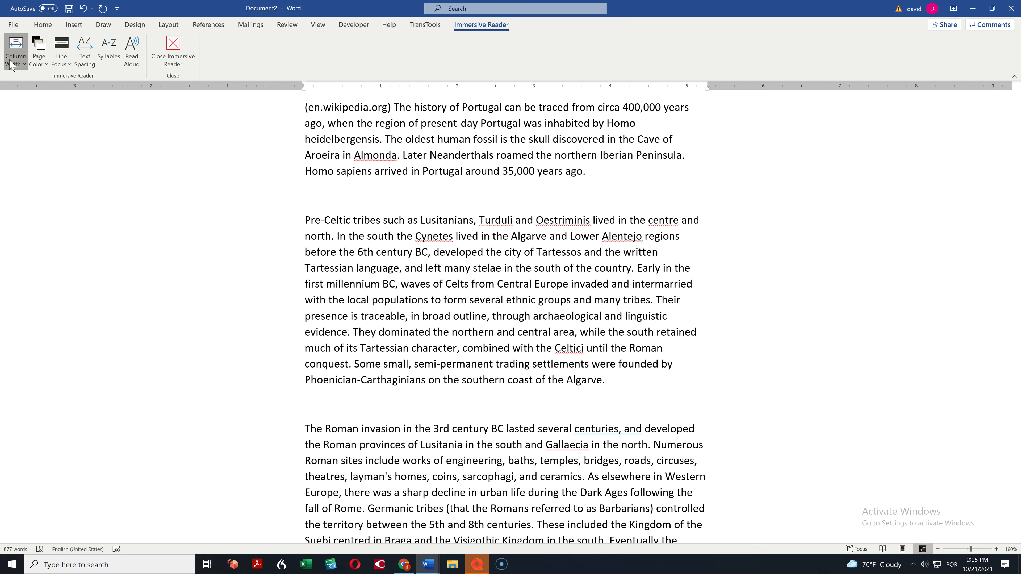
pyautogui.click(15, 52)
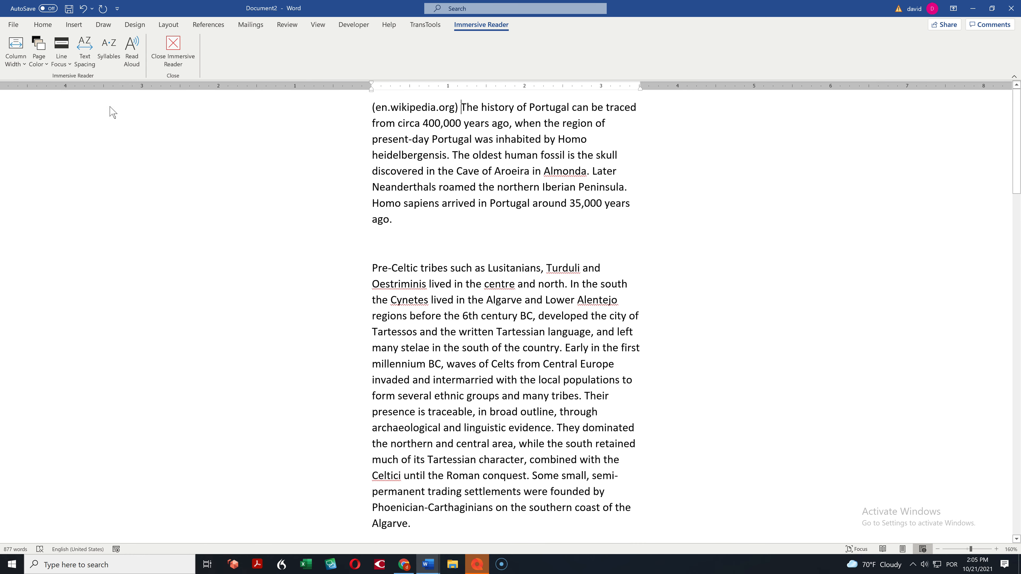
pyautogui.click(15, 51)
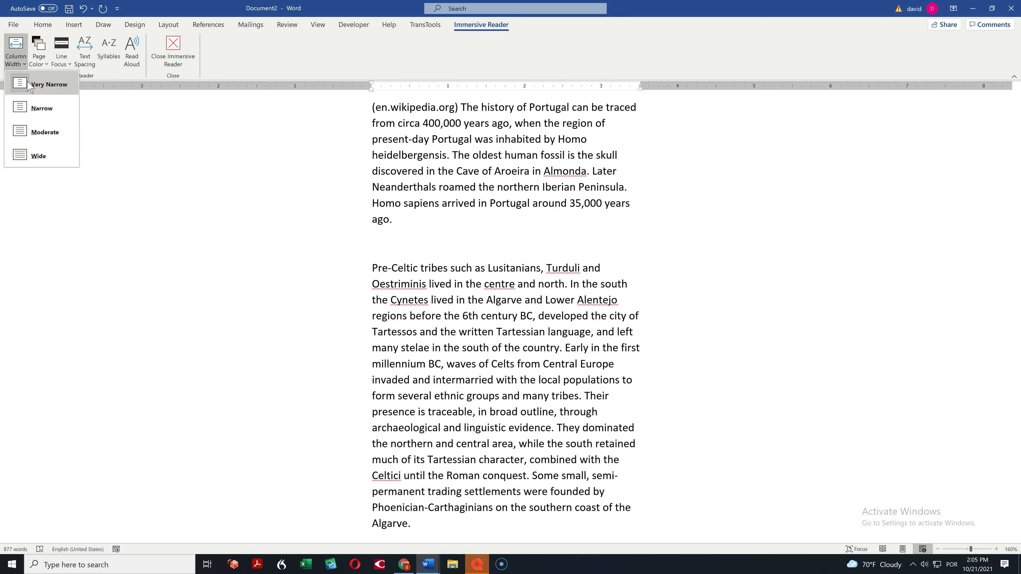
pyautogui.click(38, 156)
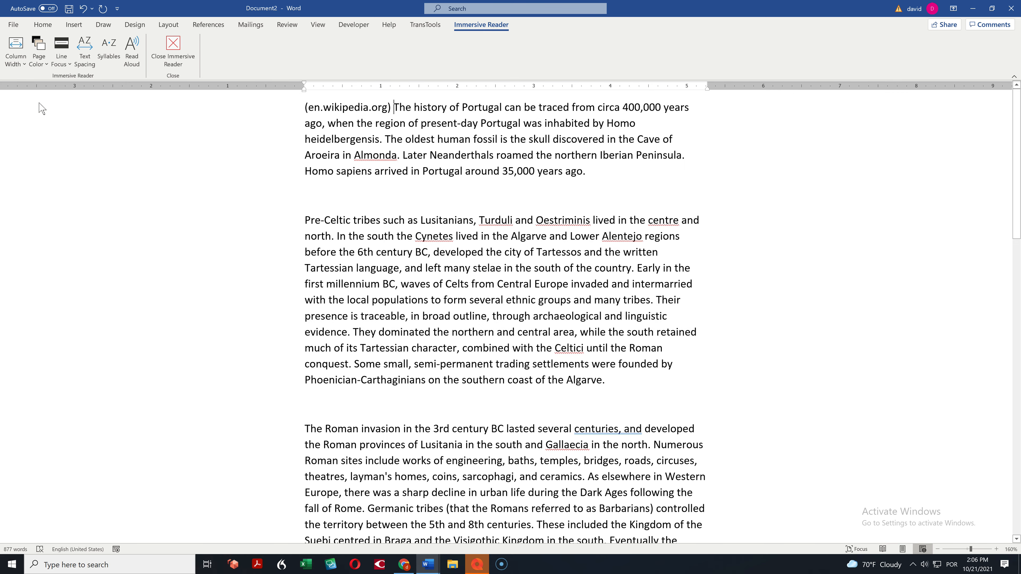
pyautogui.click(15, 49)
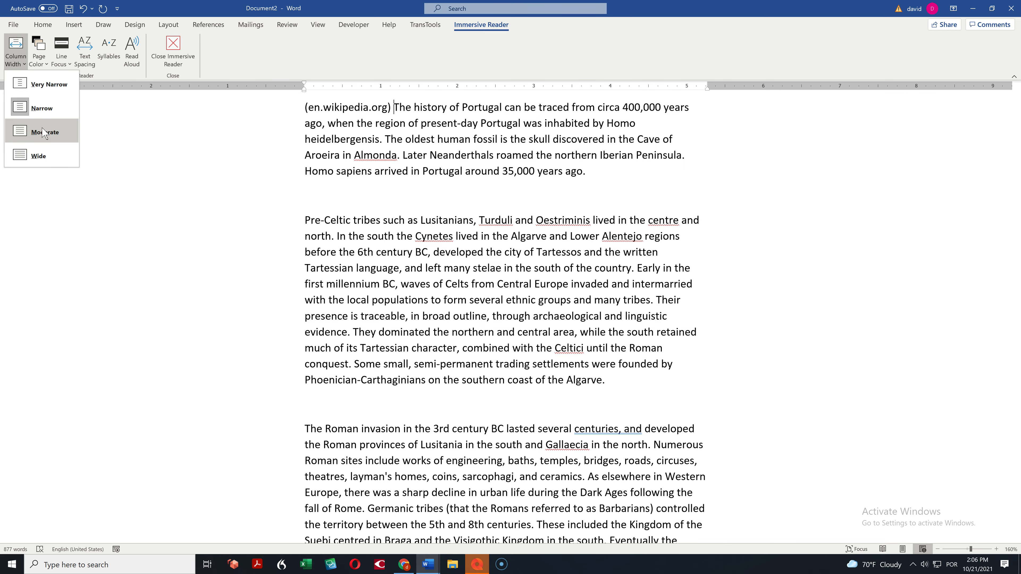
pyautogui.click(38, 156)
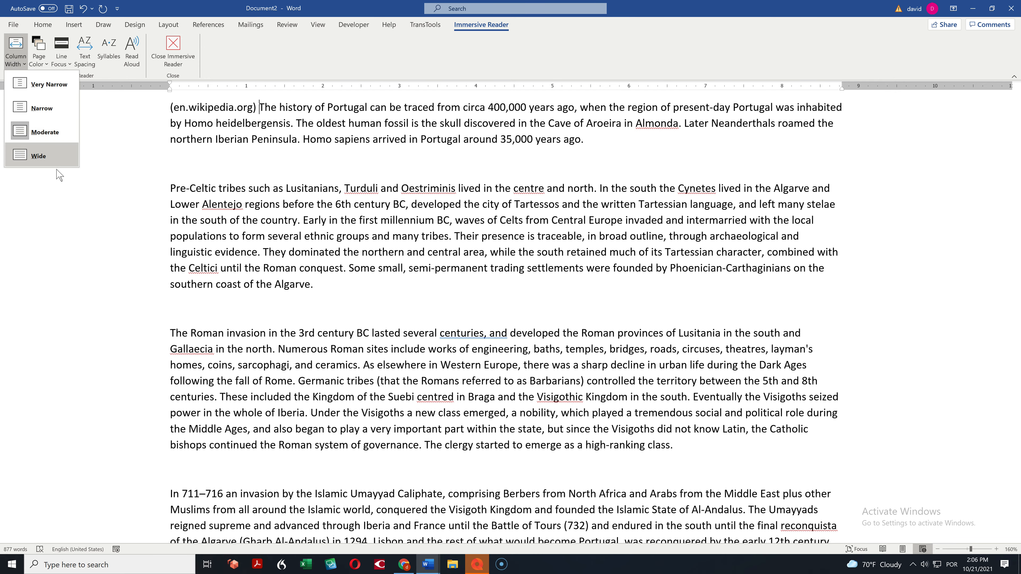
pyautogui.click(38, 154)
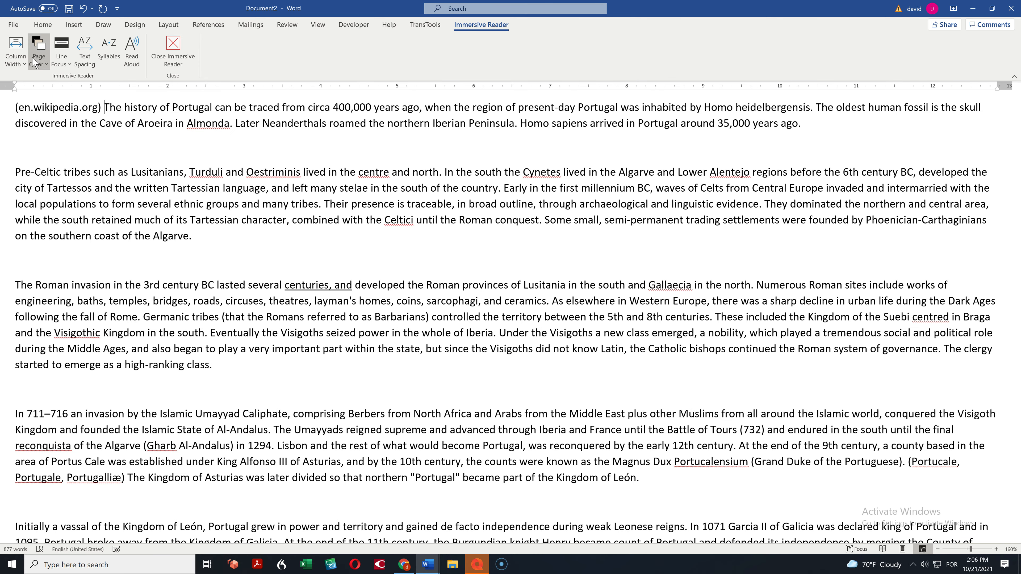
pyautogui.click(15, 52)
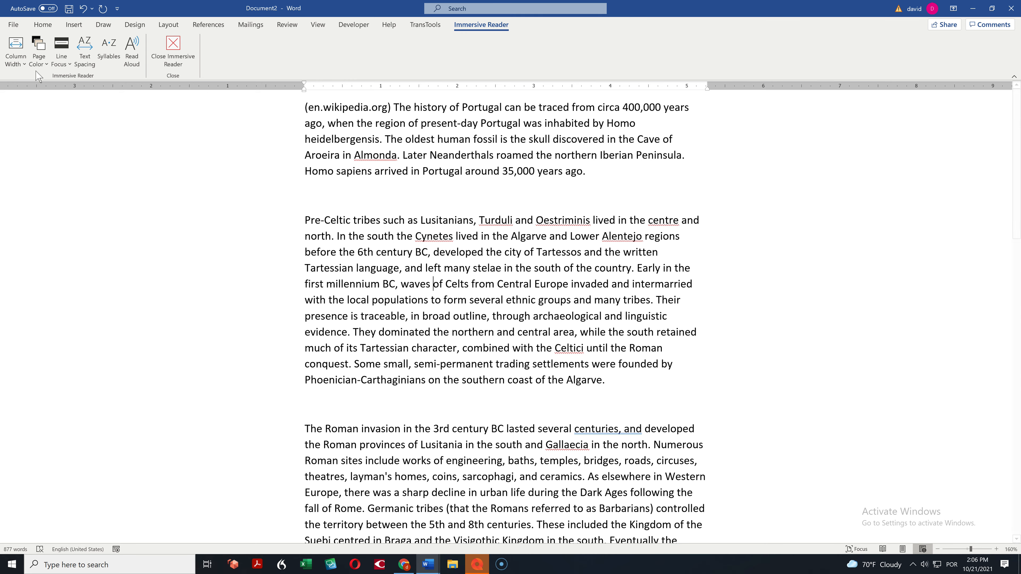
pyautogui.click(38, 50)
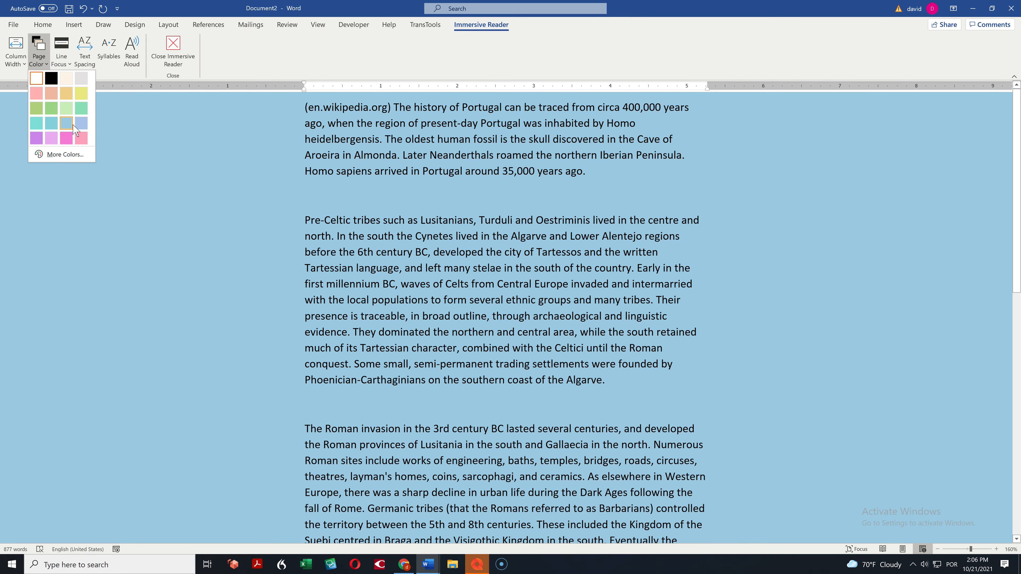
pyautogui.click(37, 79)
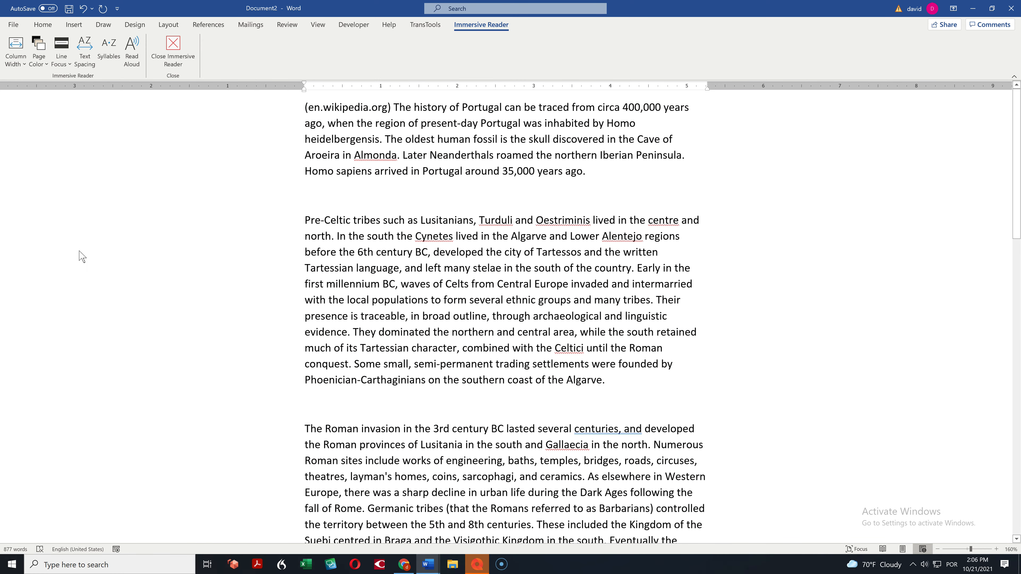
pyautogui.moveTo(62, 49)
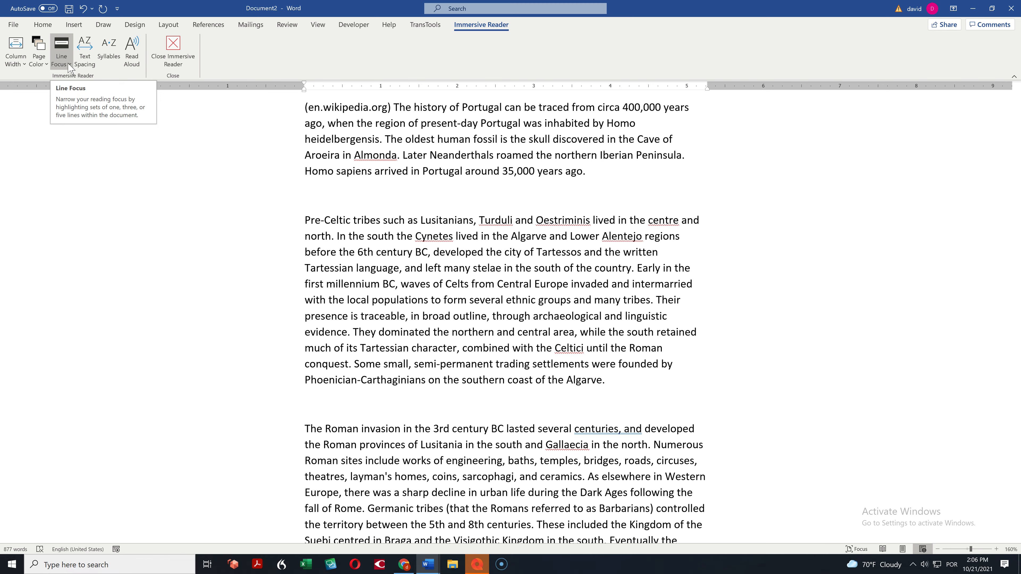
# Set Line Focus to Three Lines so only a three-line strip stays bright
pyautogui.click(61, 51)
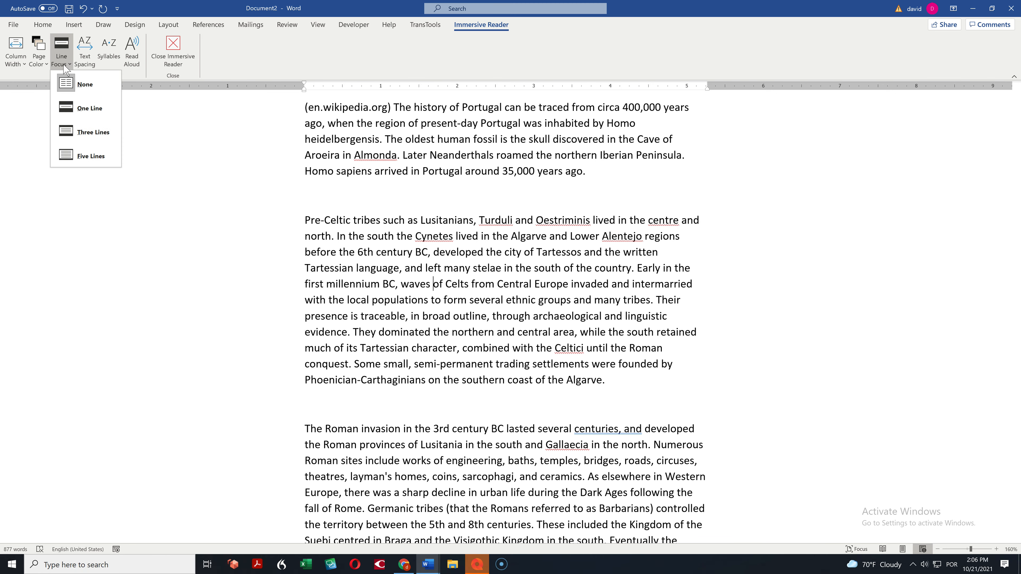
pyautogui.moveTo(93, 131)
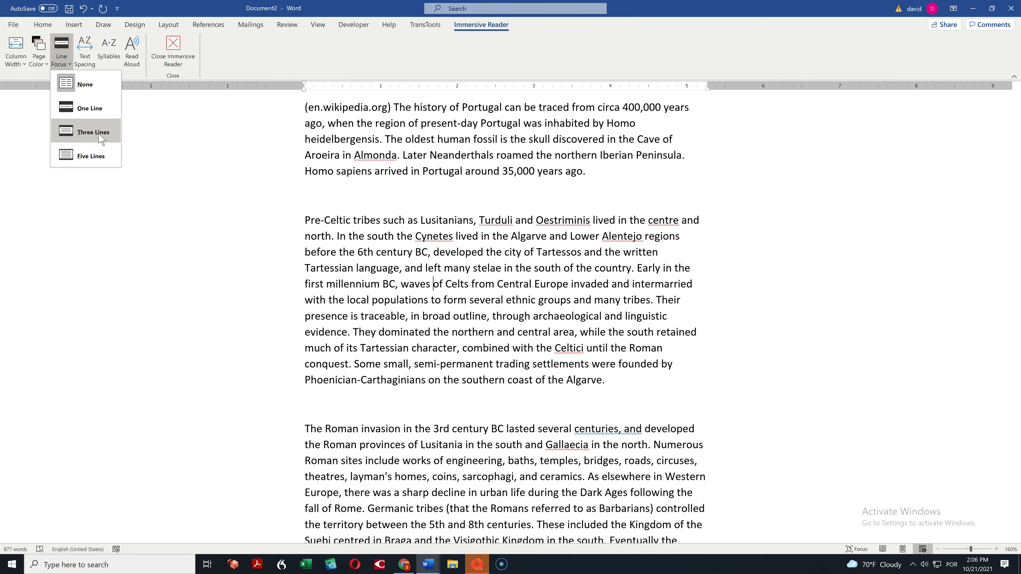
pyautogui.click(93, 131)
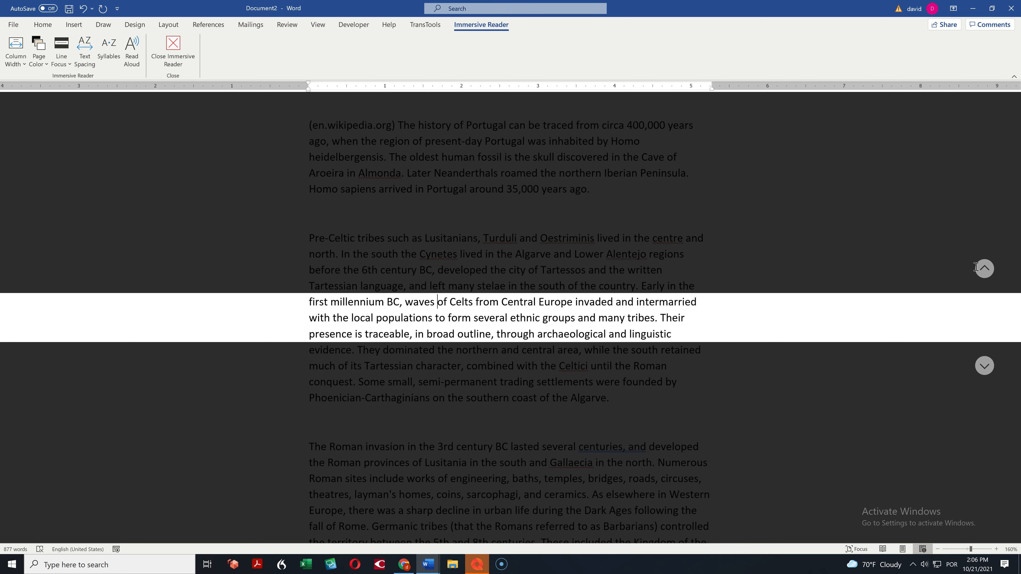
# Move the three-line reading band down into the second paragraph of Portugal's early history
pyautogui.scroll(3)
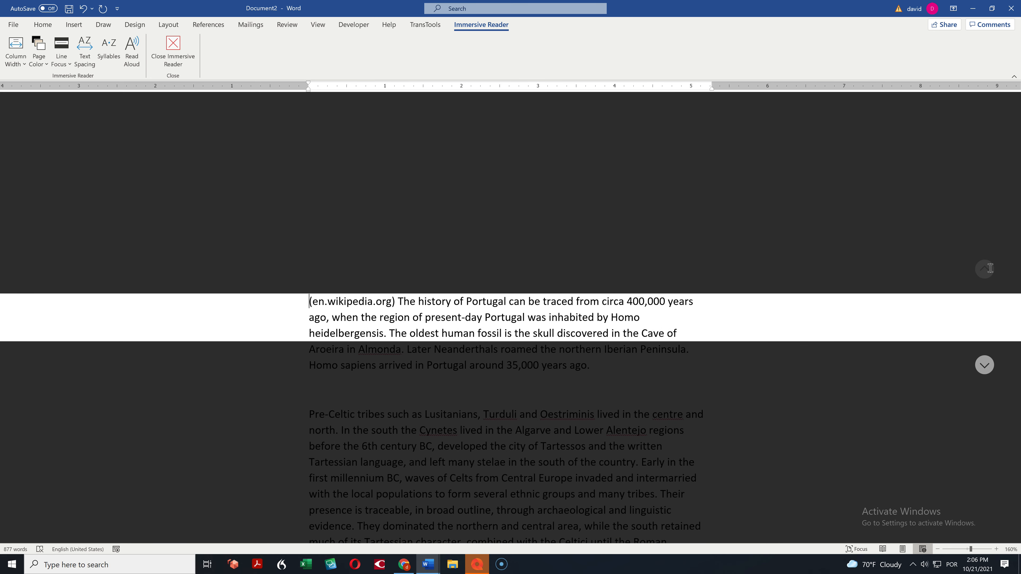
pyautogui.moveTo(828, 386)
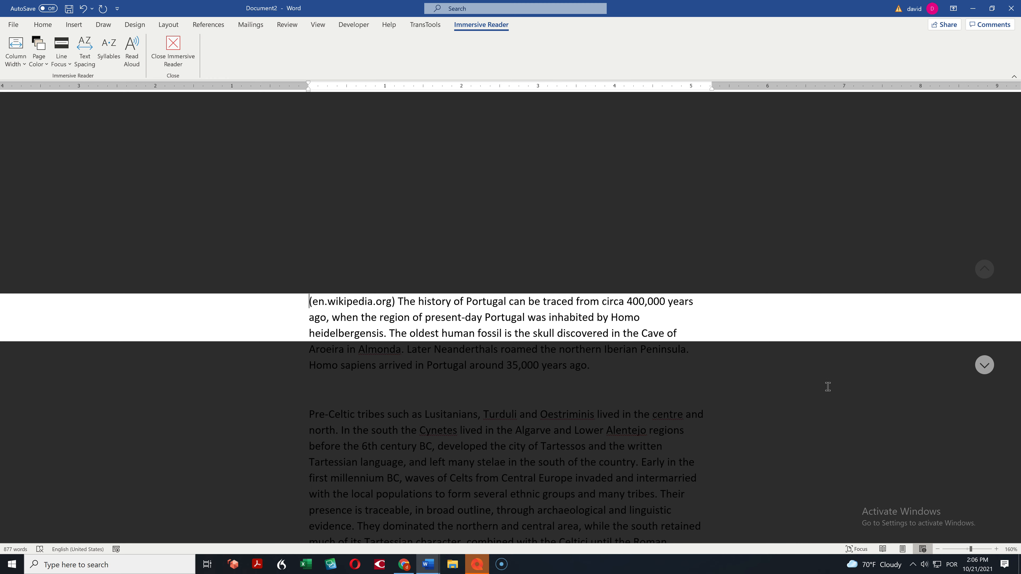
pyautogui.moveTo(659, 333)
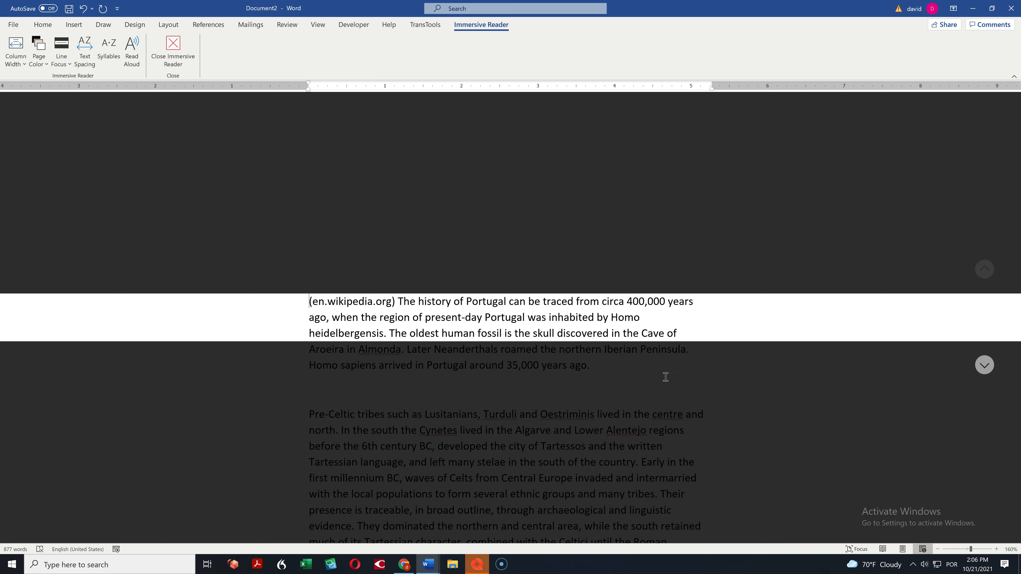
pyautogui.moveTo(981, 390)
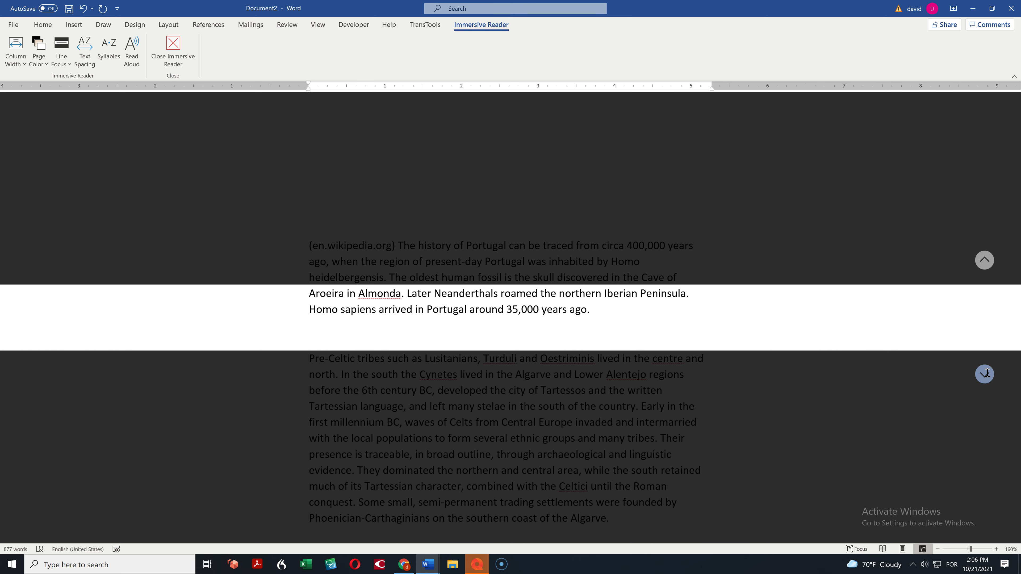
pyautogui.scroll(-3)
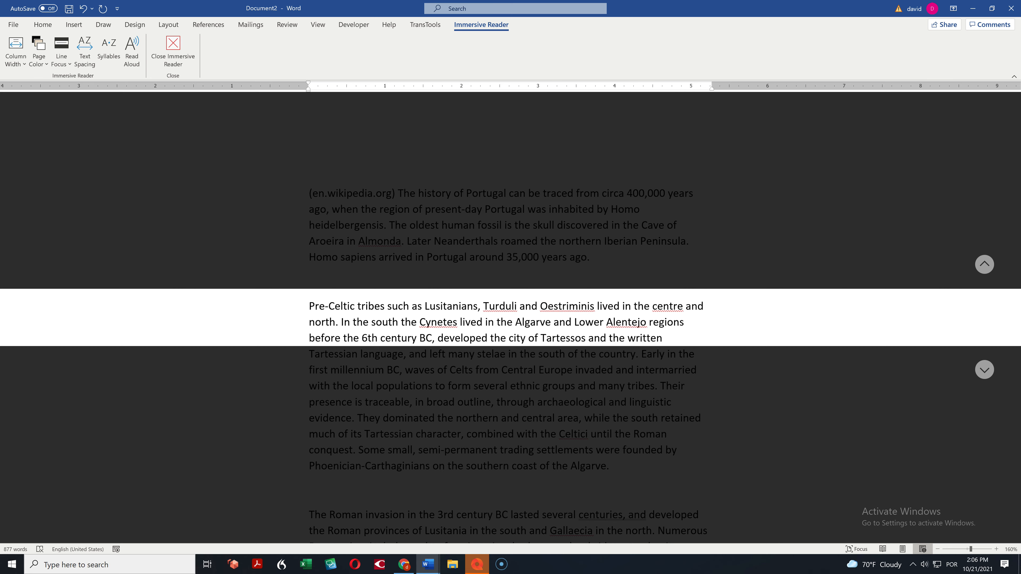
pyautogui.scroll(-3)
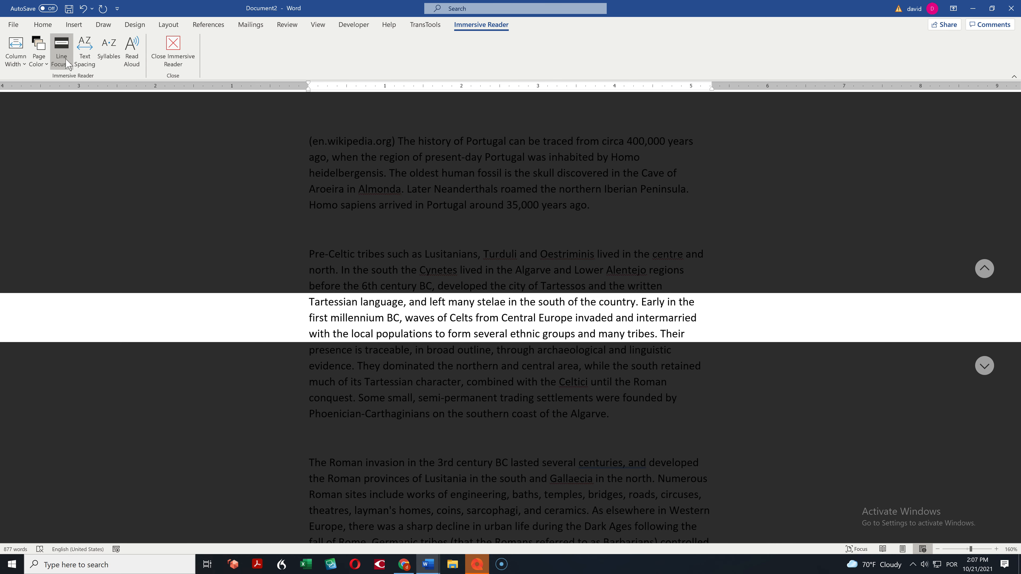
# Switch Line Focus to One Line, then to a Five Lines band on the Roman invasion paragraph
pyautogui.click(61, 51)
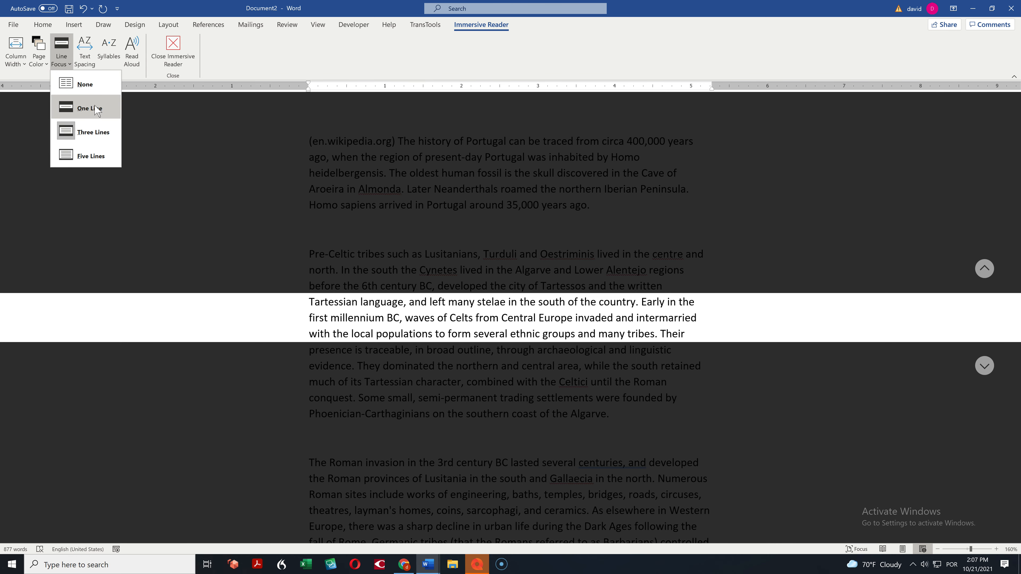
pyautogui.click(85, 108)
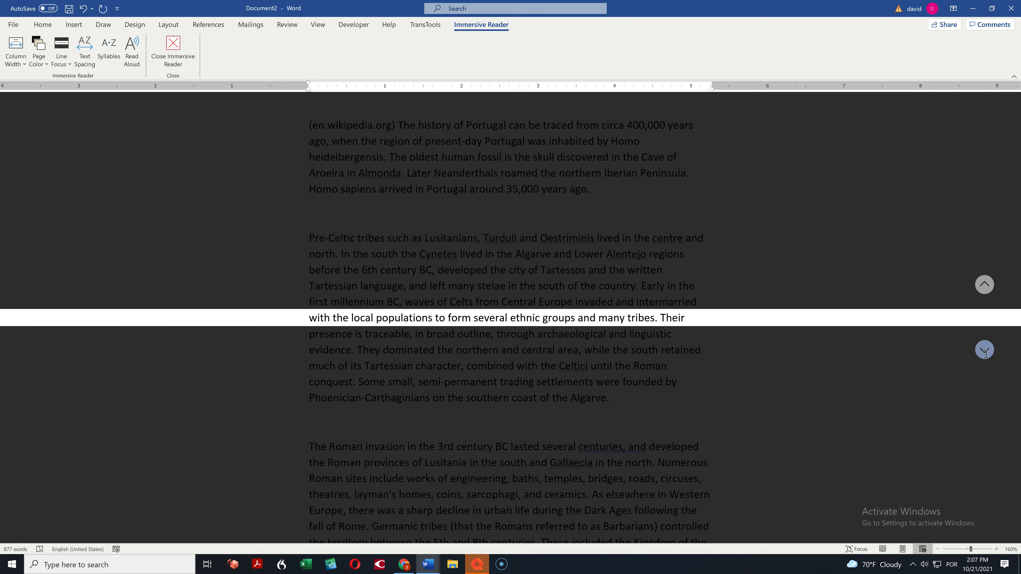
pyautogui.click(61, 50)
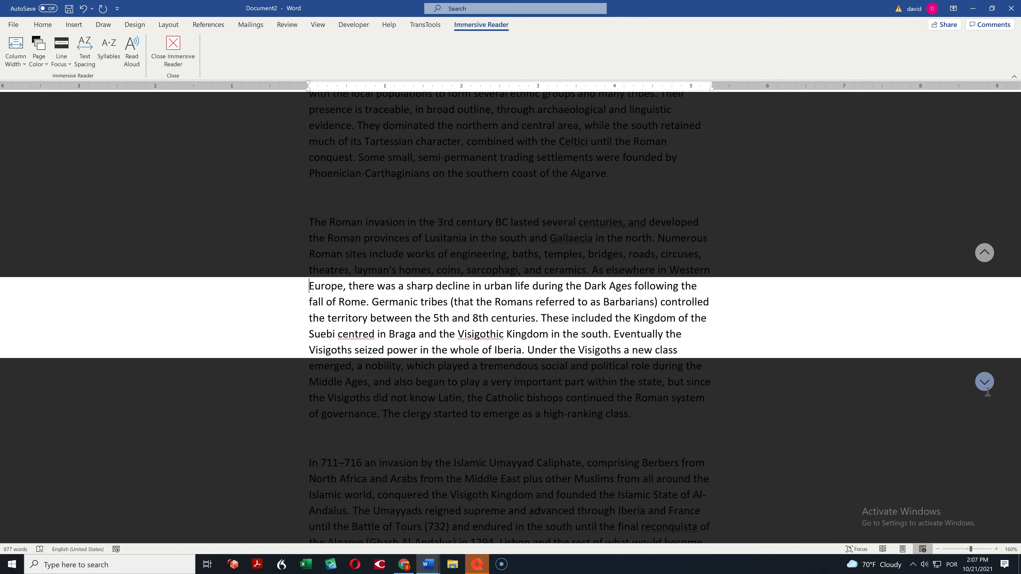
# Try Moderate and Wide column widths, then settle on Very Narrow
pyautogui.click(15, 51)
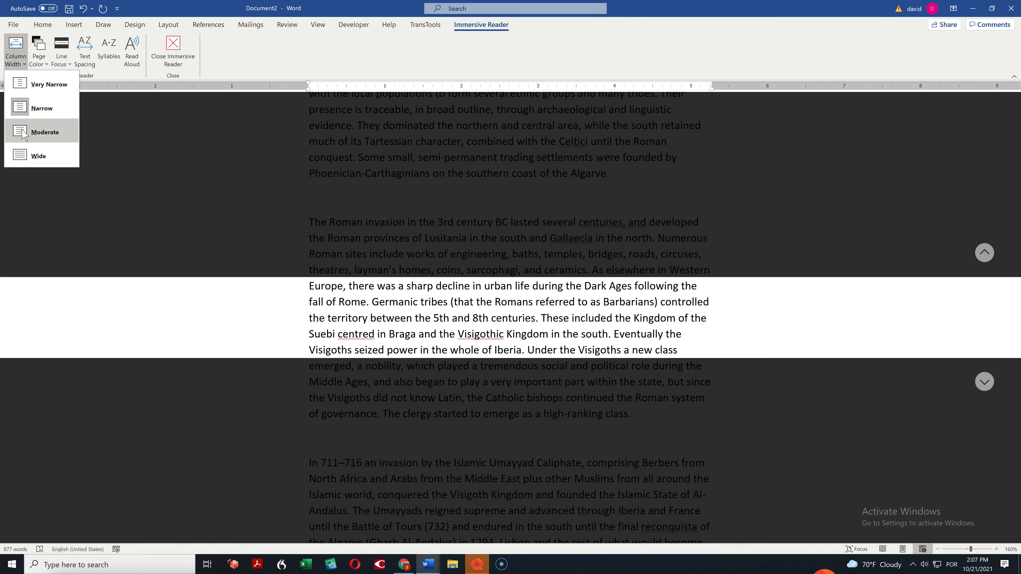
pyautogui.click(38, 156)
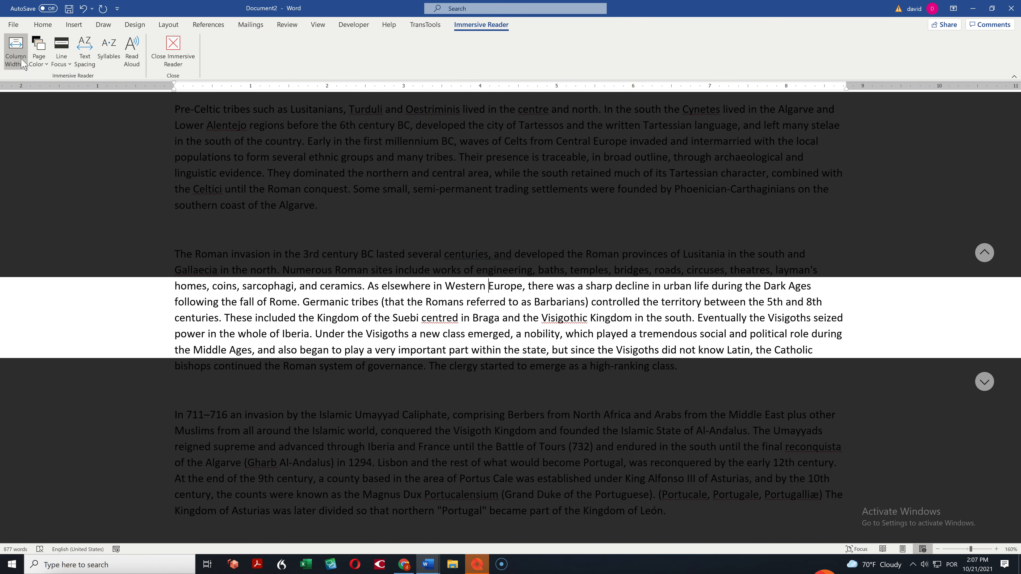
pyautogui.click(15, 52)
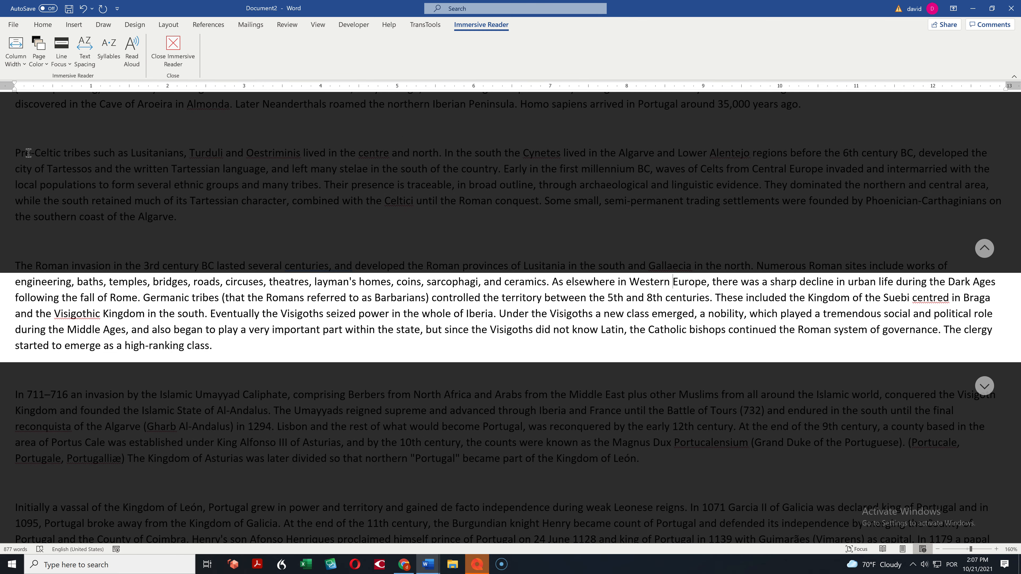
pyautogui.click(15, 51)
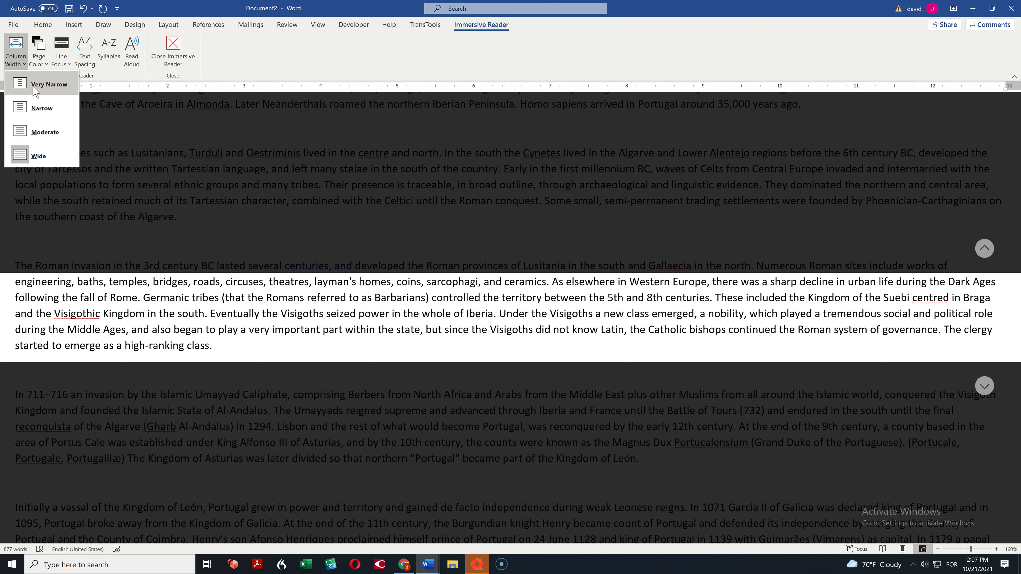
pyautogui.click(50, 84)
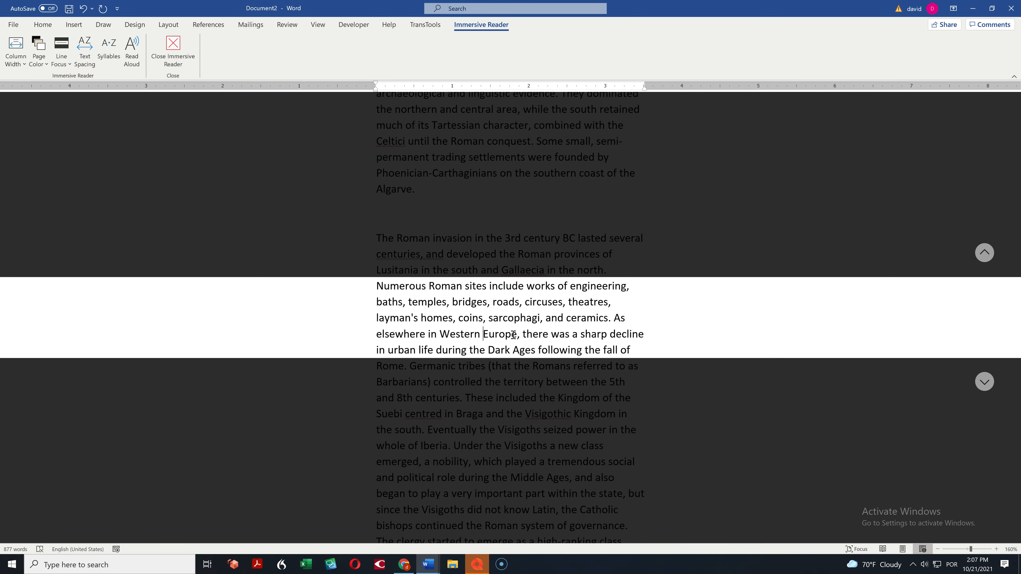
pyautogui.moveTo(157, 232)
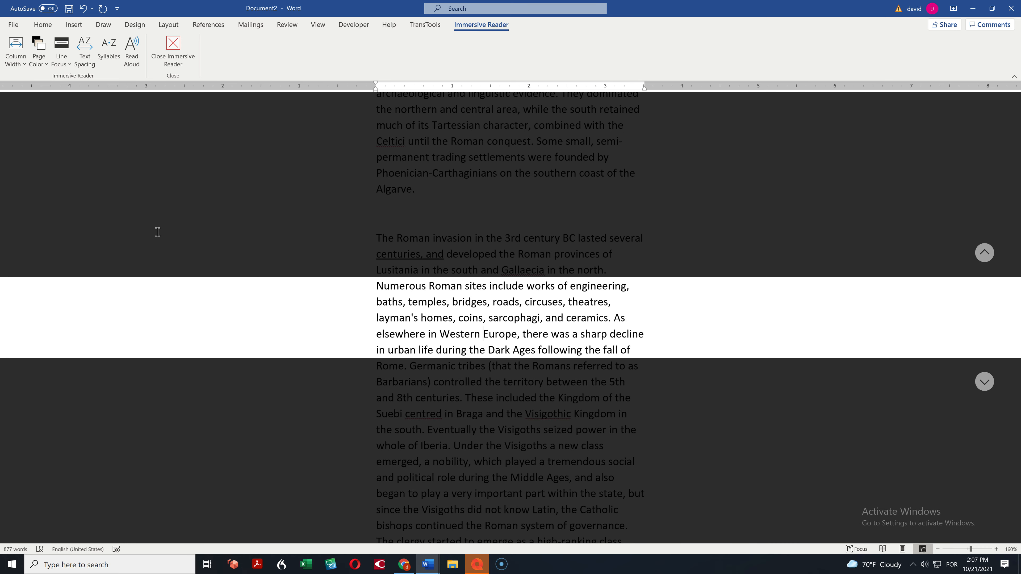
pyautogui.moveTo(84, 51)
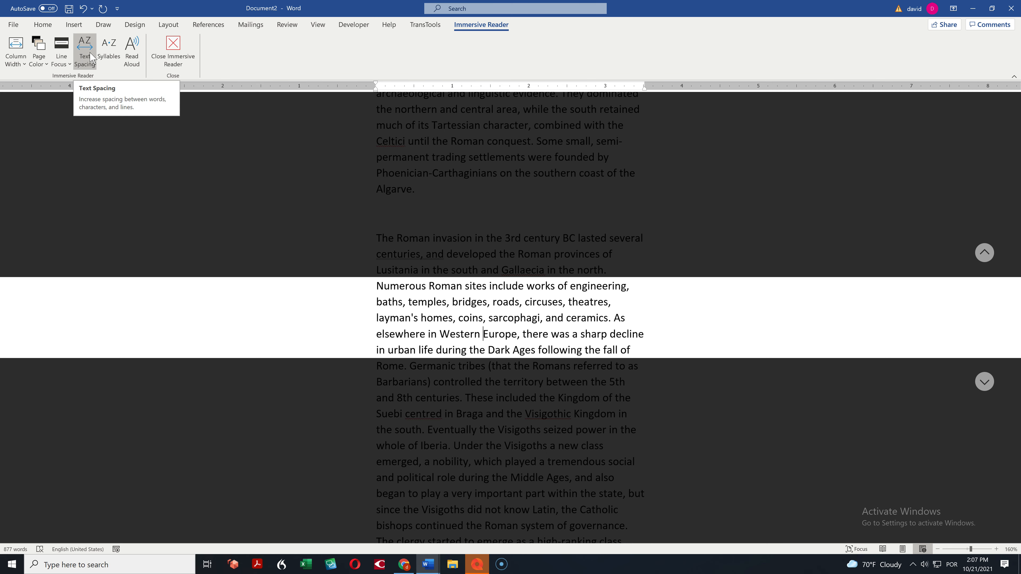
pyautogui.click(84, 51)
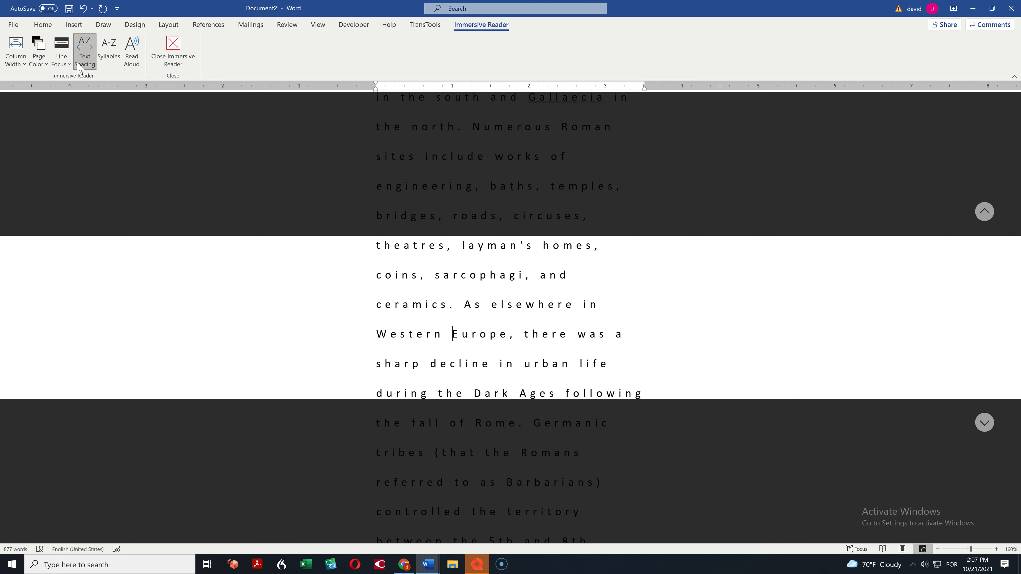
pyautogui.moveTo(84, 51)
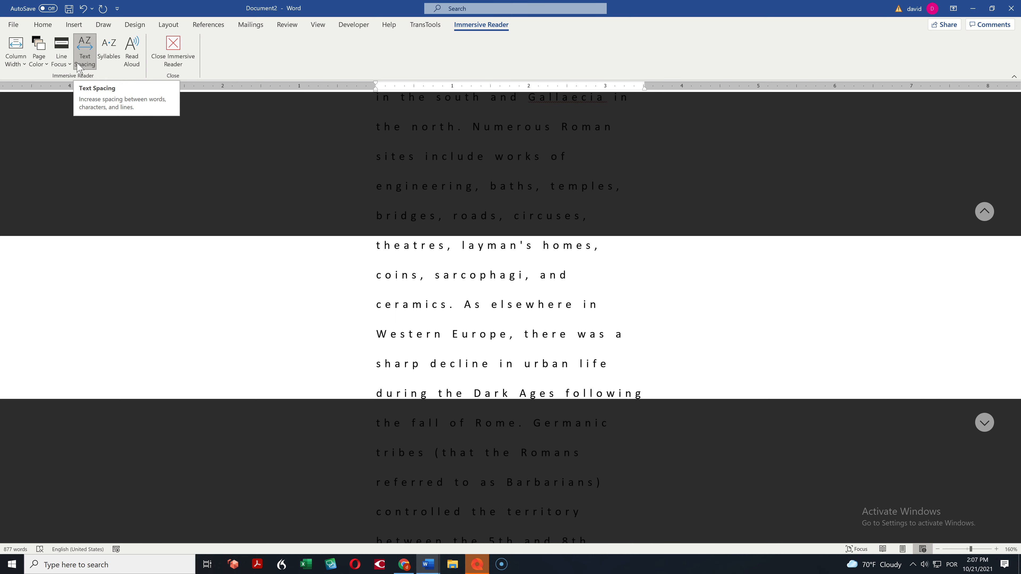
pyautogui.click(84, 52)
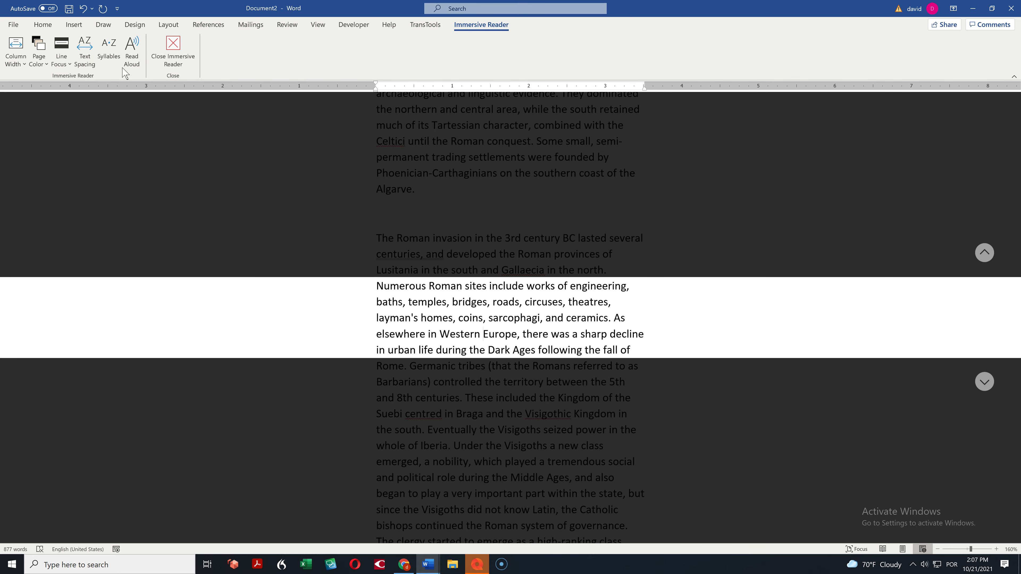
pyautogui.moveTo(131, 51)
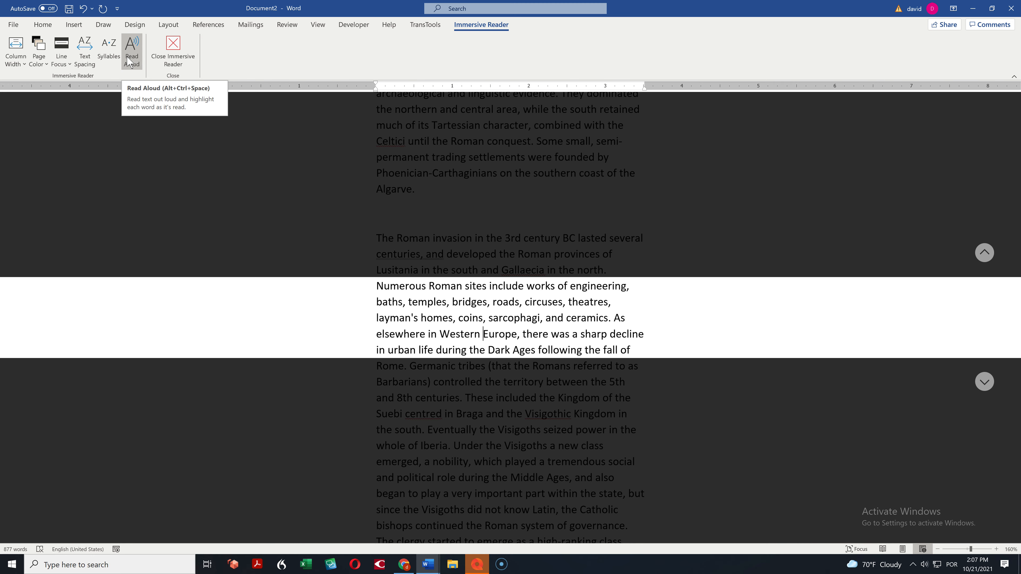
# Start Read Aloud on the Roman invasion paragraph, then stop the narration
pyautogui.click(131, 51)
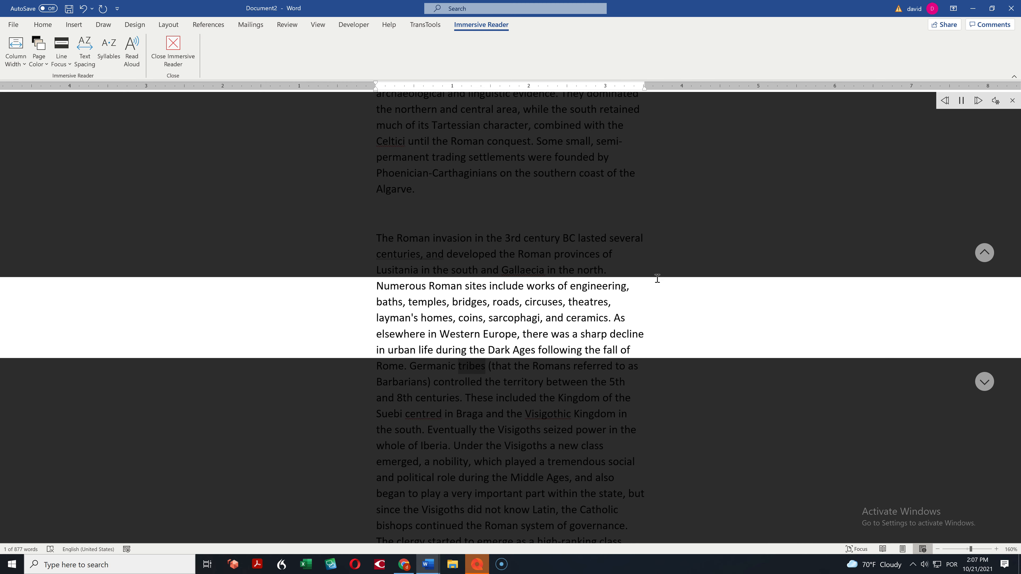
pyautogui.scroll(-3)
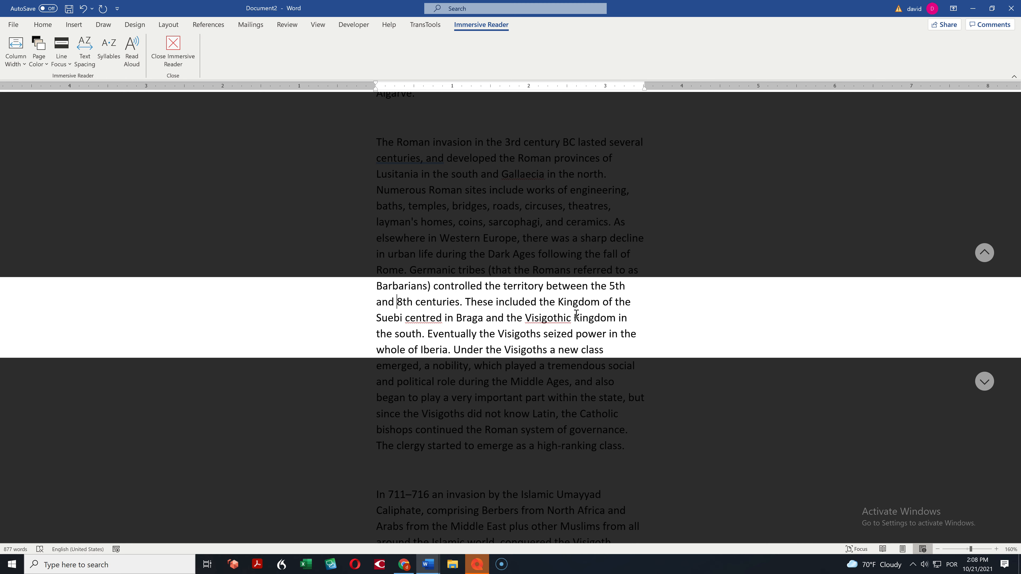
pyautogui.moveTo(172, 51)
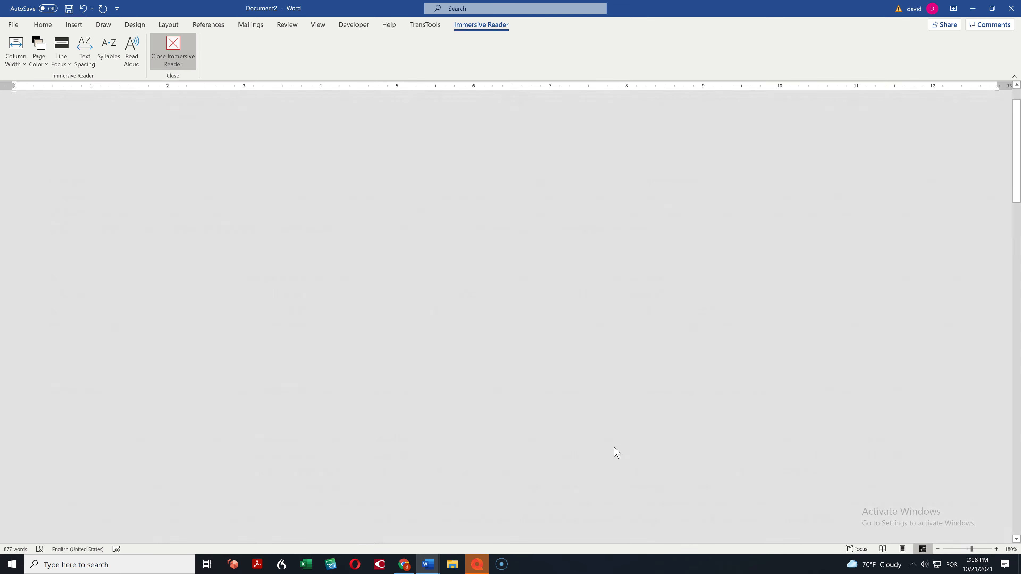
# Close Immersive Reader to the normal layout, then reopen the document in Immersive Reader
pyautogui.click(172, 53)
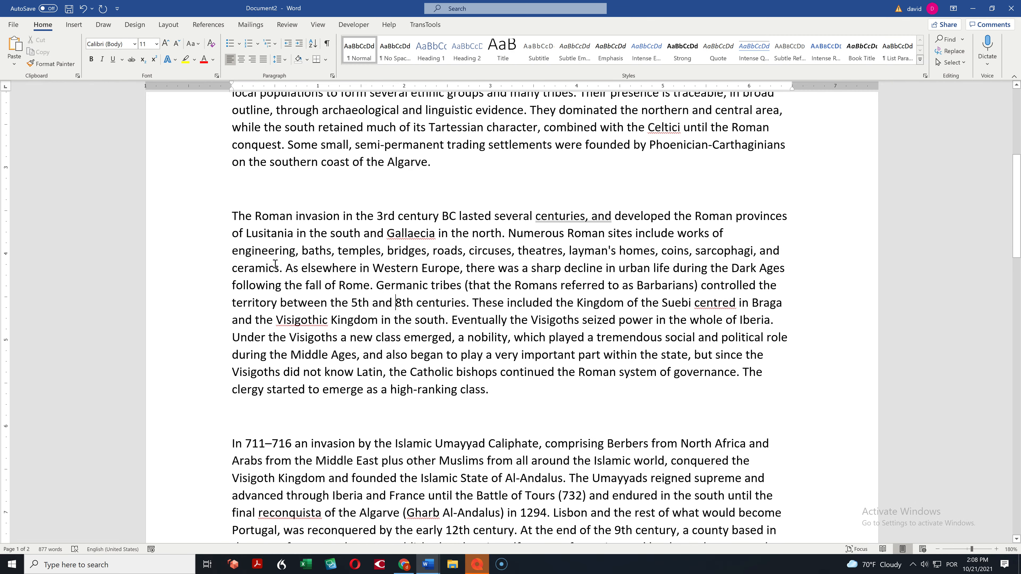
pyautogui.moveTo(325, 61)
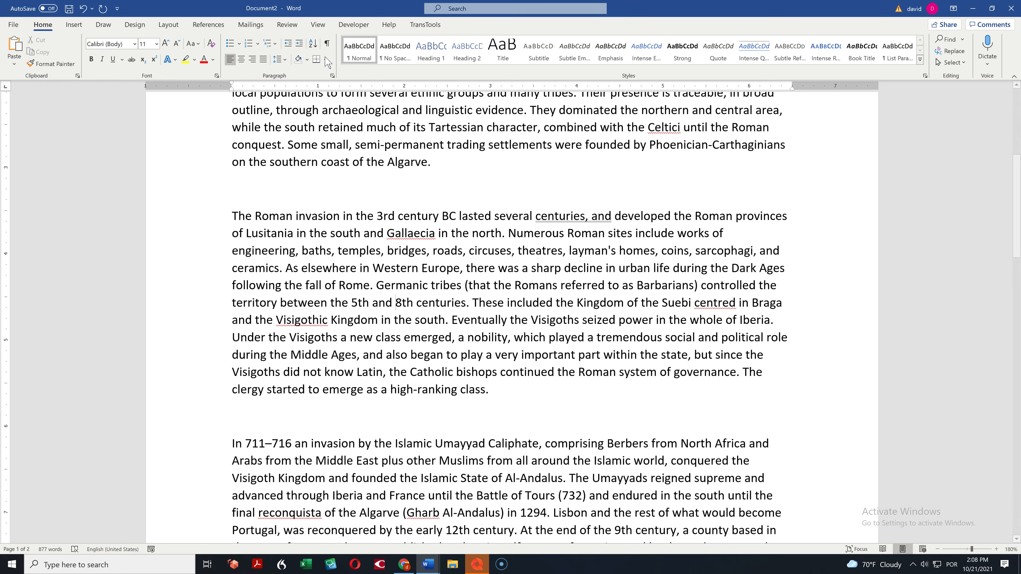
pyautogui.click(317, 25)
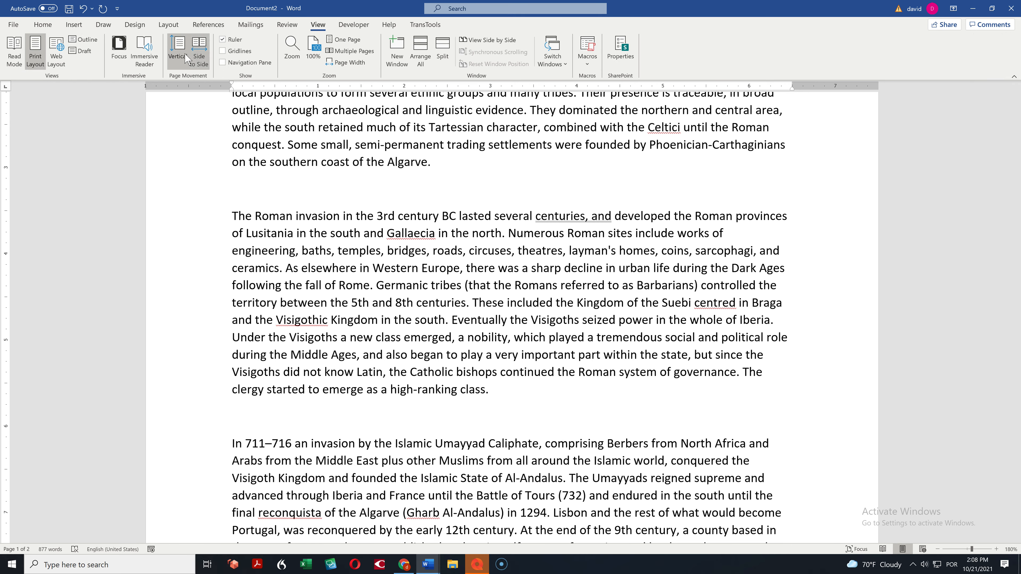
pyautogui.click(145, 52)
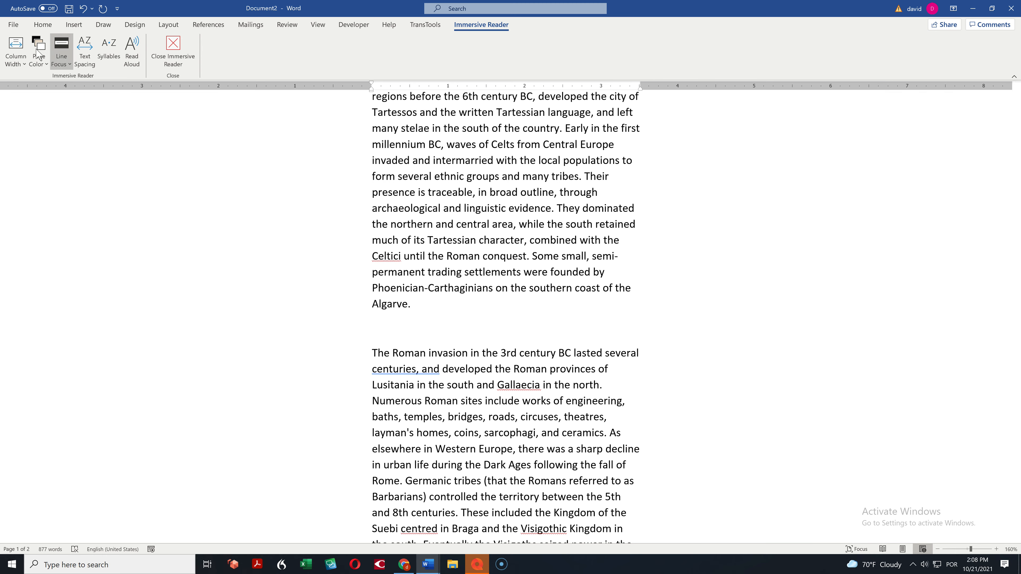